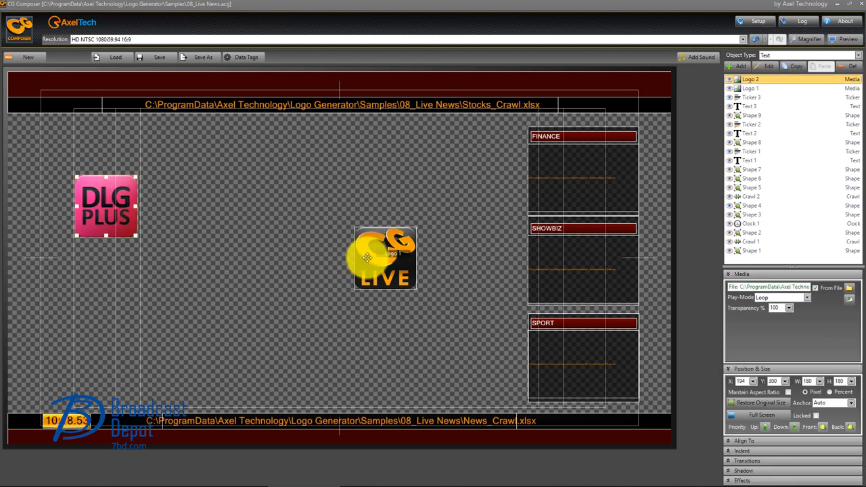
Drag the CG LIVE logo (Logo 1) to its new spot in the news graphics layout.
{"action": "left_click_drag", "start_coordinate": [384, 257], "coordinate": [100, 294]}
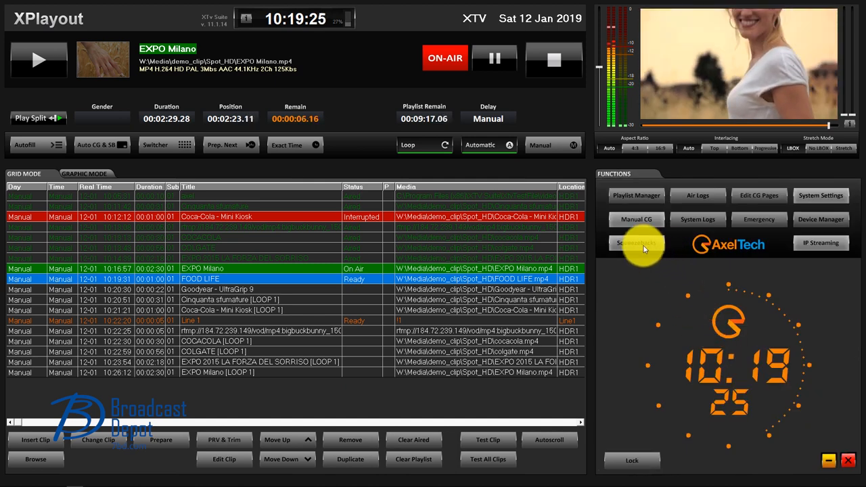
Enter 'Broadcast Depot' in Squeezeback 1's DATA1 field.
{"action": "left_click", "coordinate": [634, 242]}
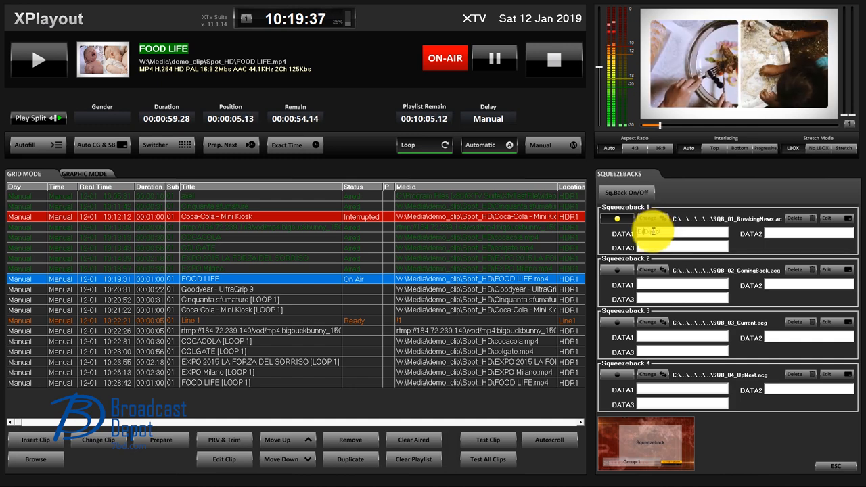
{"action": "type", "text": "Broadcast Depot"}
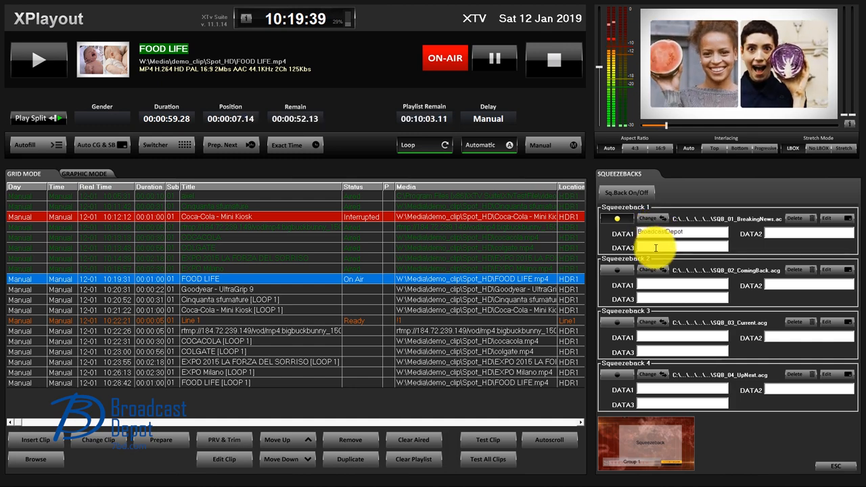